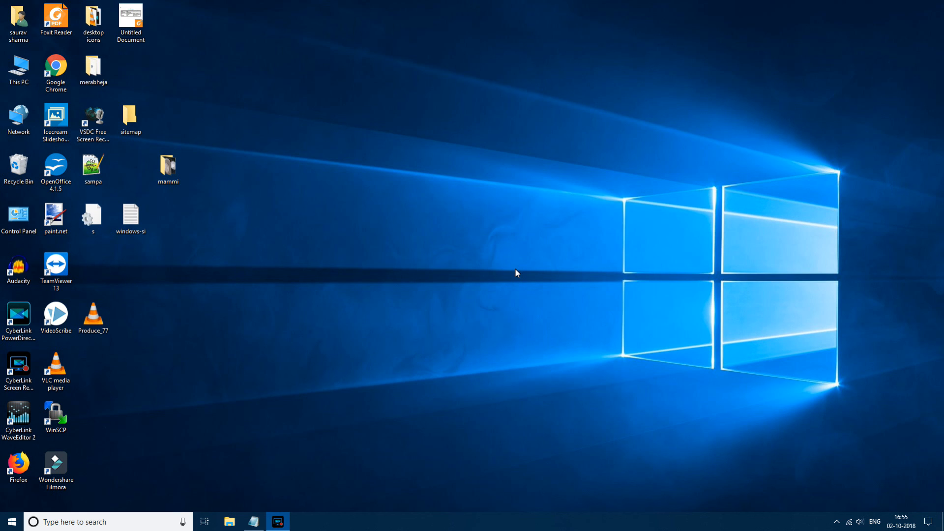
mouse_move(380, 138)
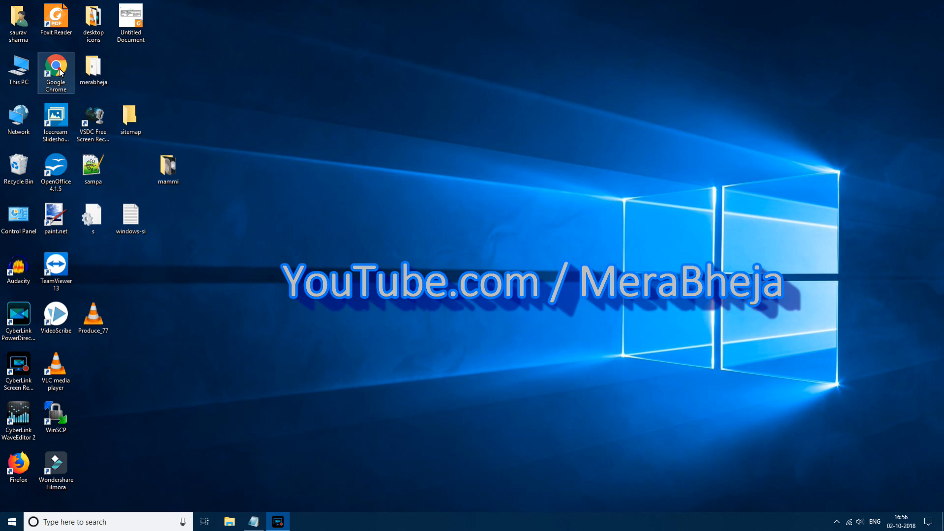
Step: Launch Chrome, go to google.com, and search for 'microsoft c++ 2015 redistributable'
double_click(55, 70)
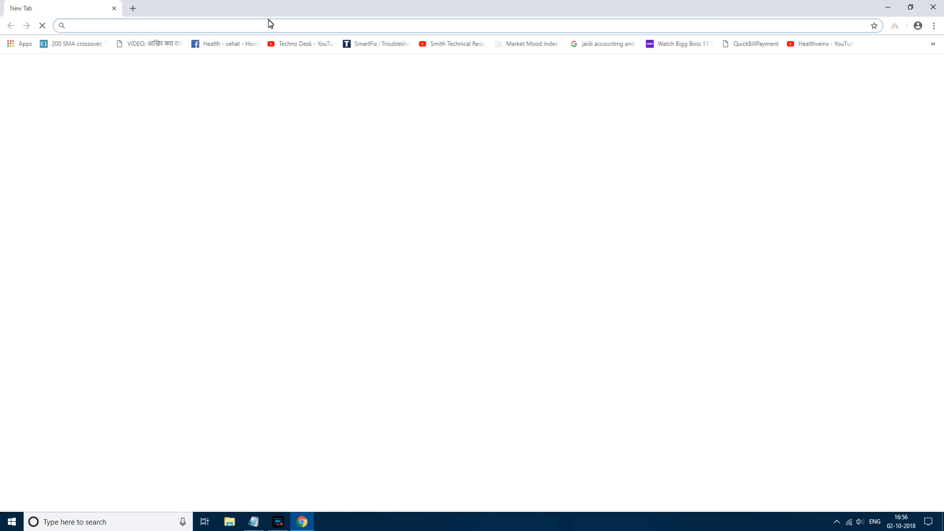
text(google.com)
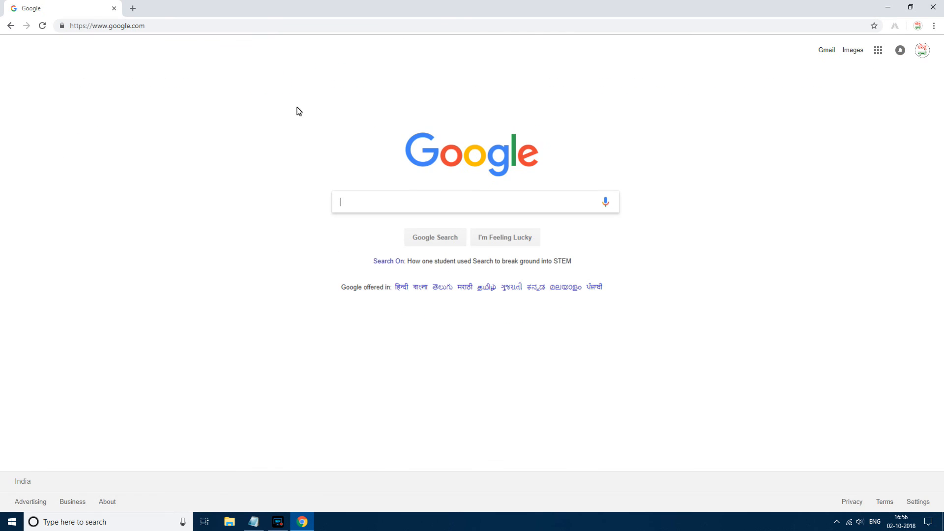
text(mic)
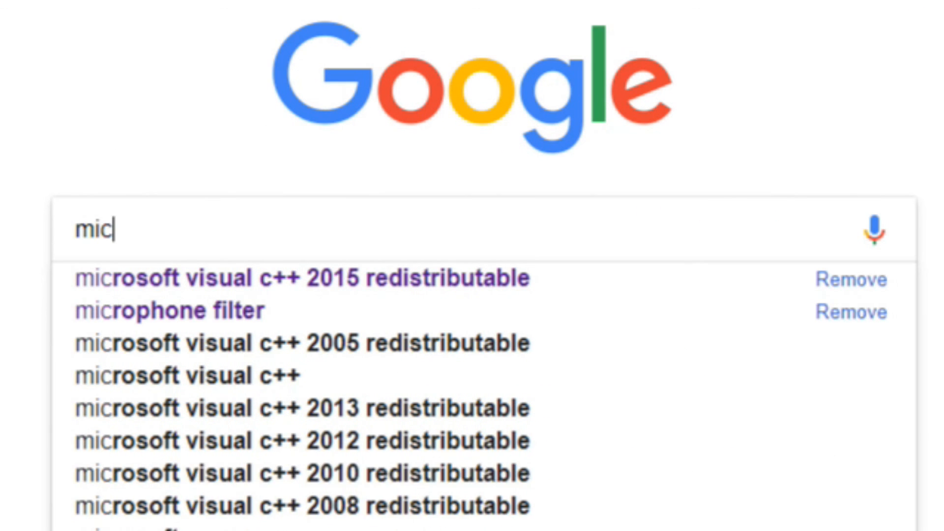
text(rosoft)
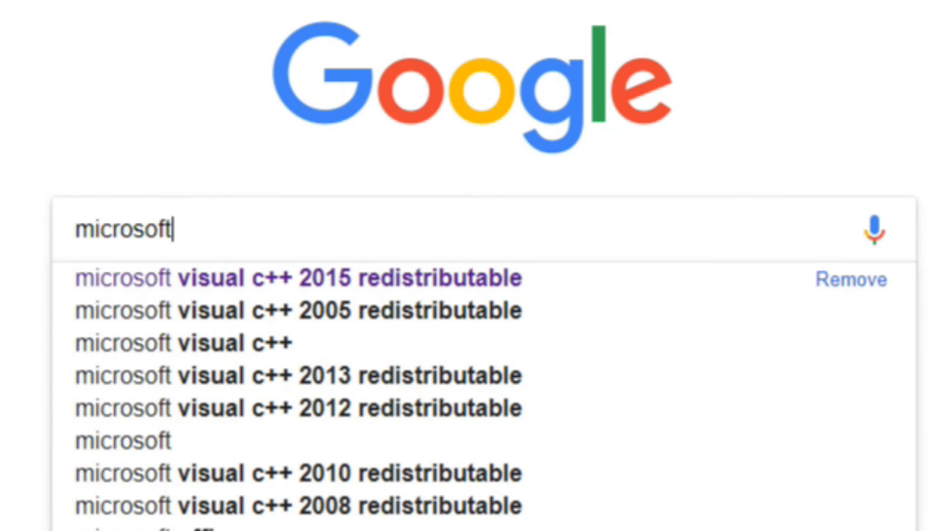
text(c++)
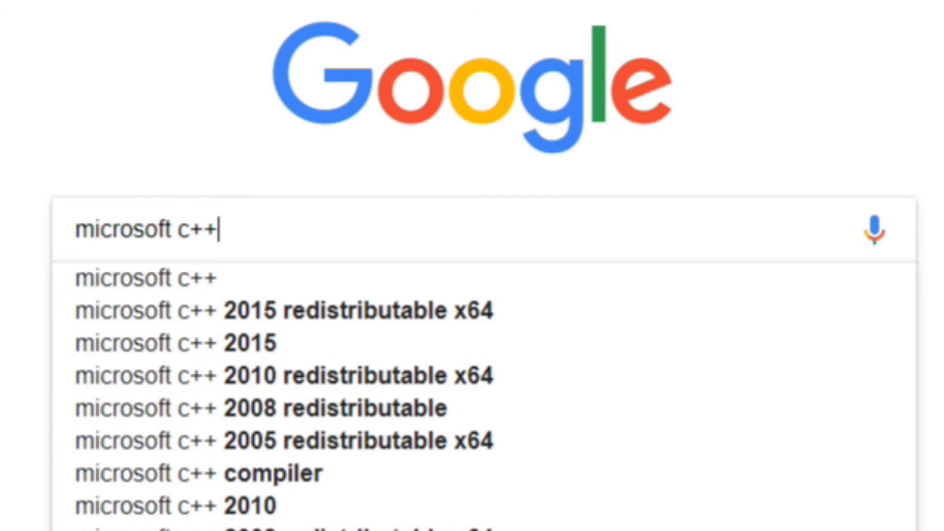
text(20)
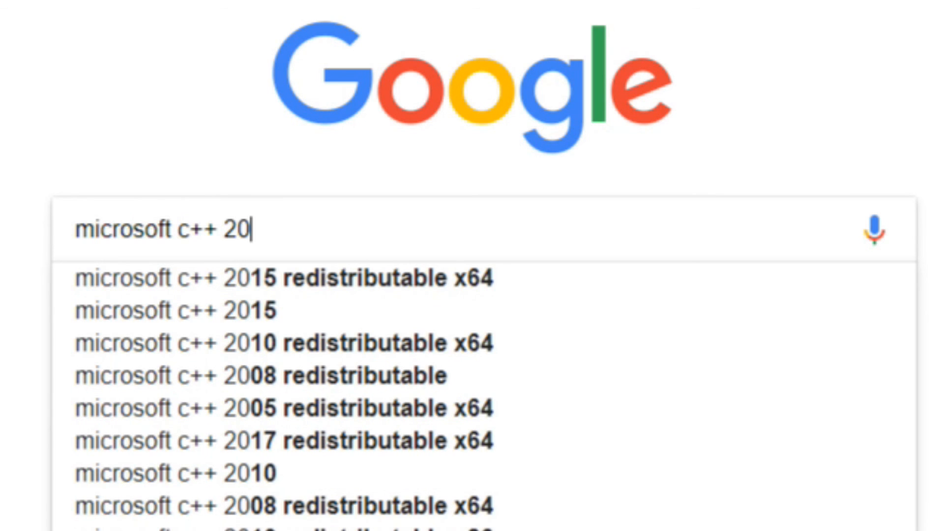
text(15 re)
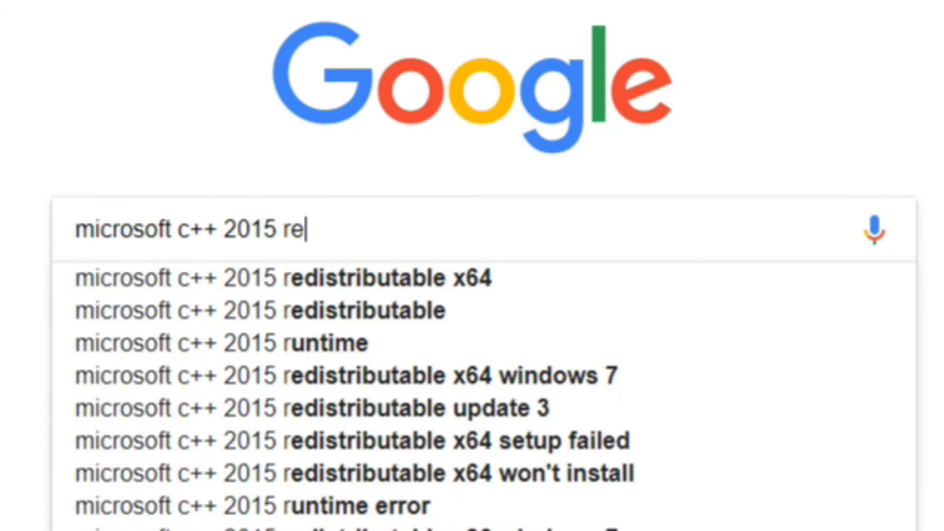
text(d)
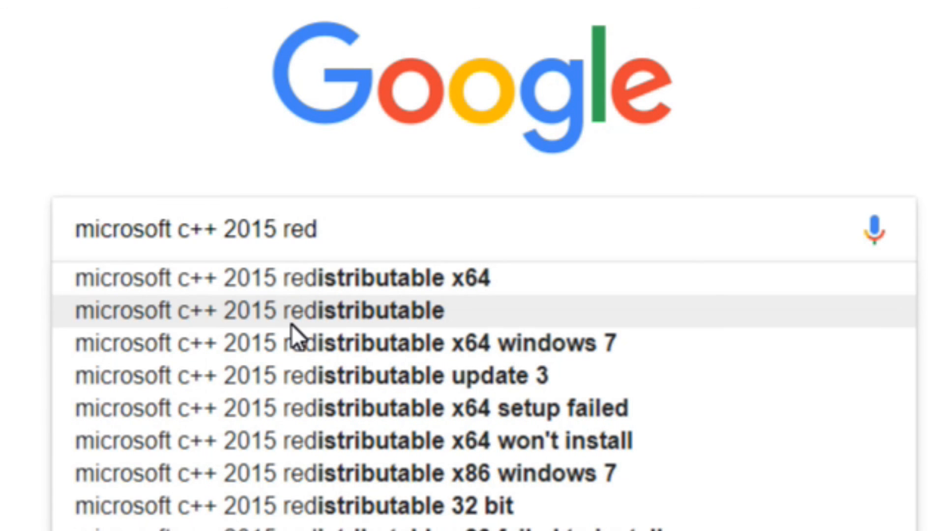
click(258, 310)
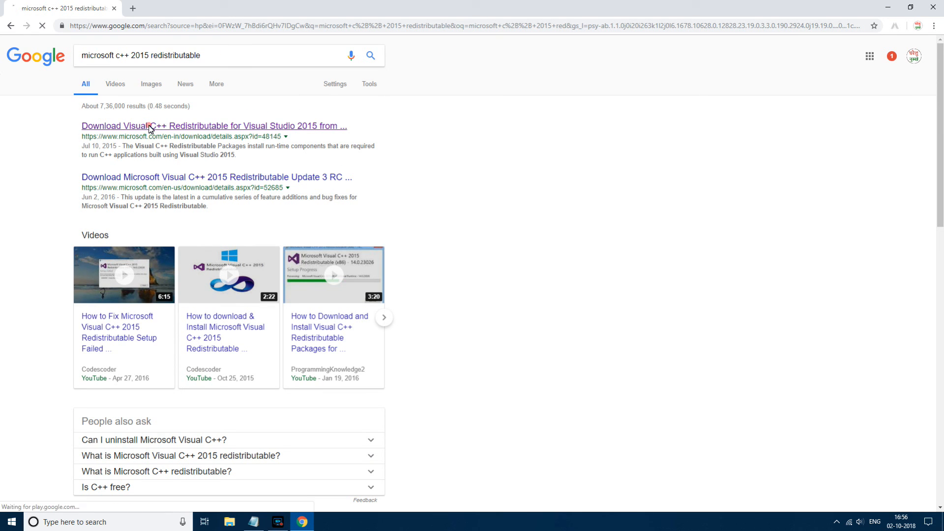
Step: Open the top Microsoft result and scroll to the language selector and Download button
click(213, 126)
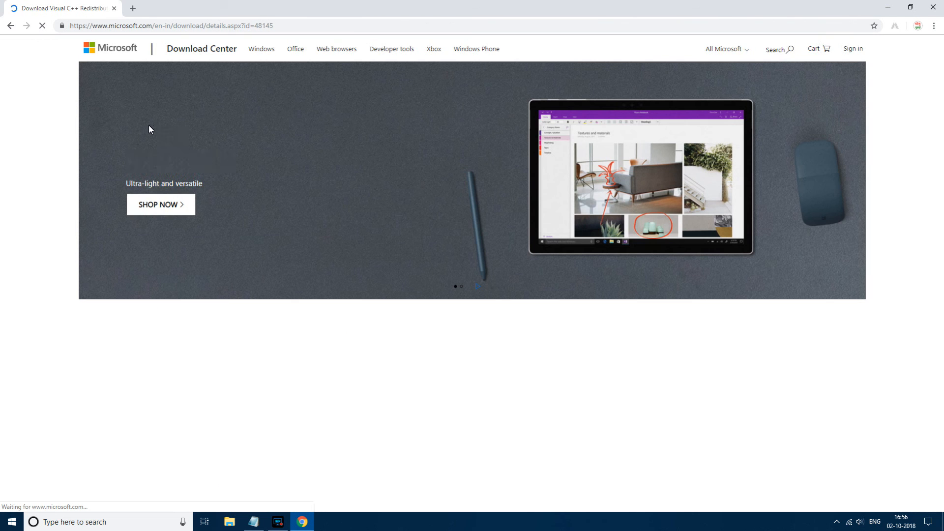
scroll(down, 3)
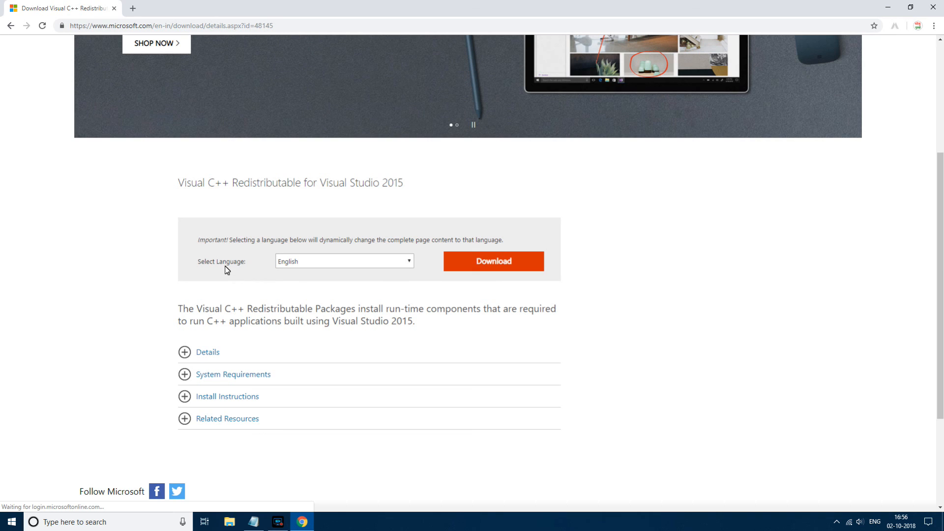
mouse_move(177, 263)
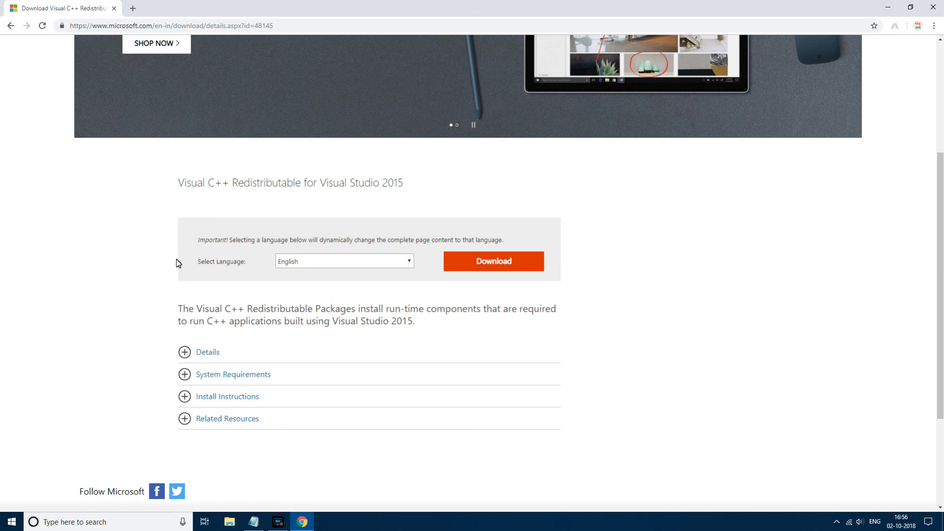
mouse_move(469, 265)
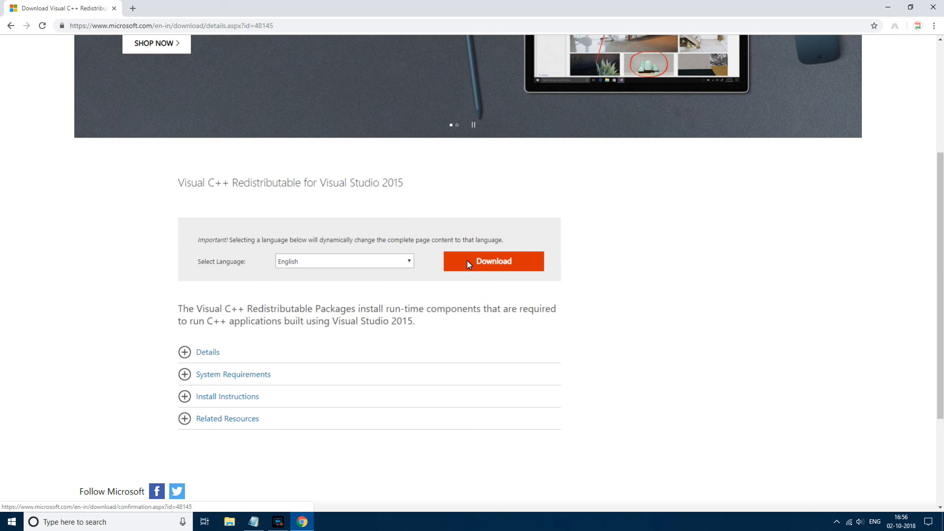
Step: Start the download to list vc_redist.x64.exe and vc_redist.x86.exe, highlighting the x86 name
click(493, 260)
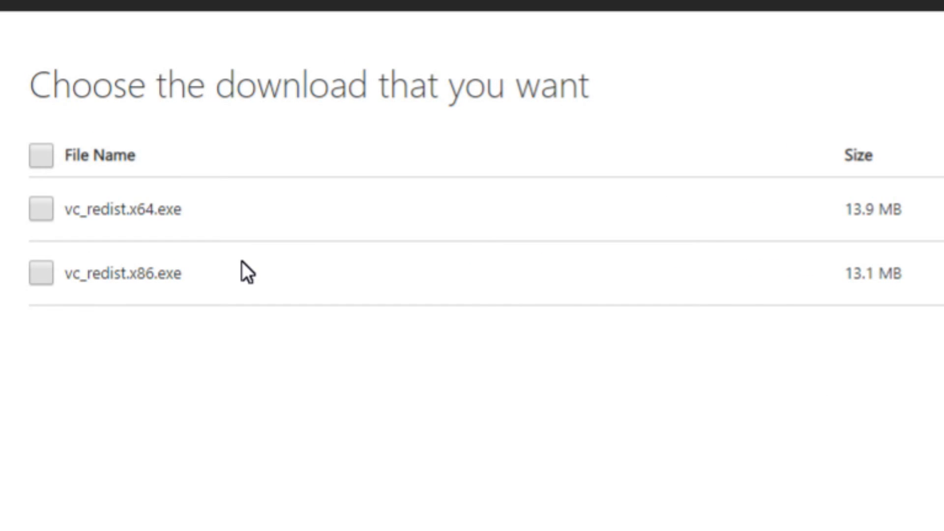
mouse_move(69, 221)
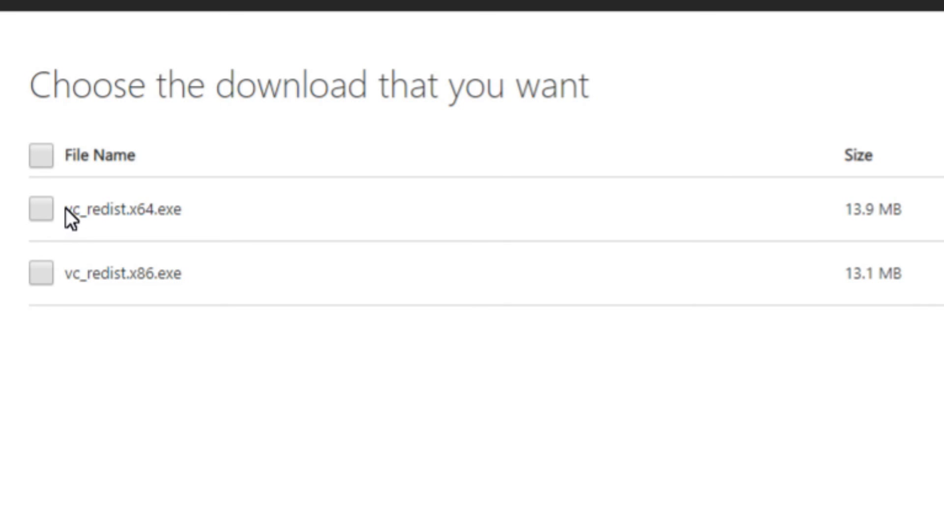
mouse_move(86, 349)
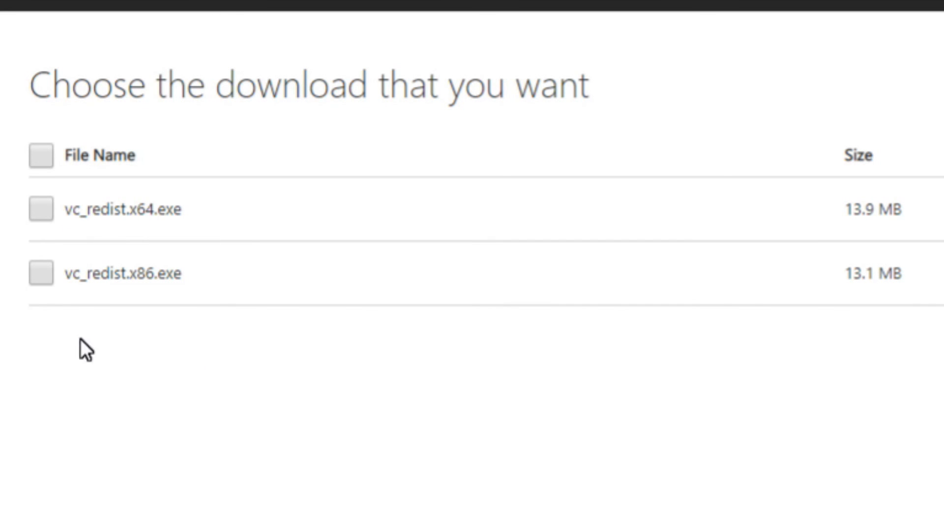
double_click(138, 273)
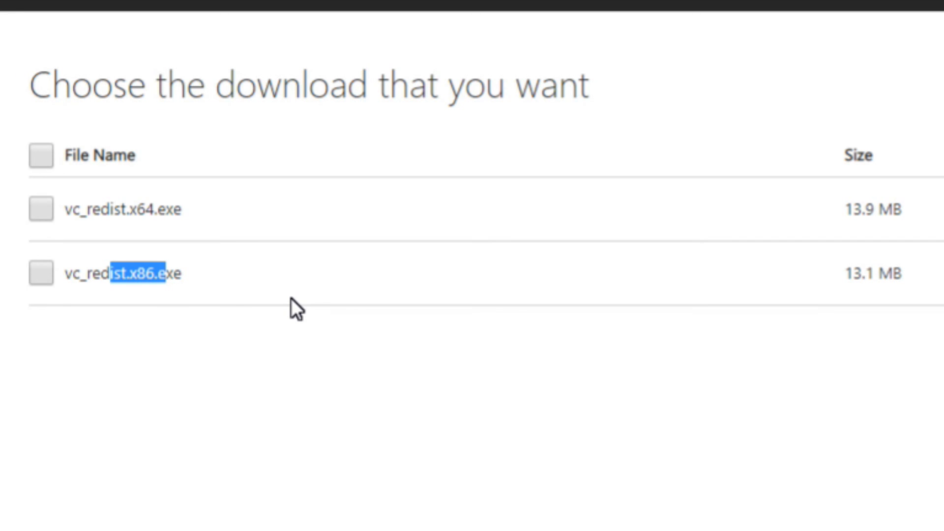
mouse_move(222, 221)
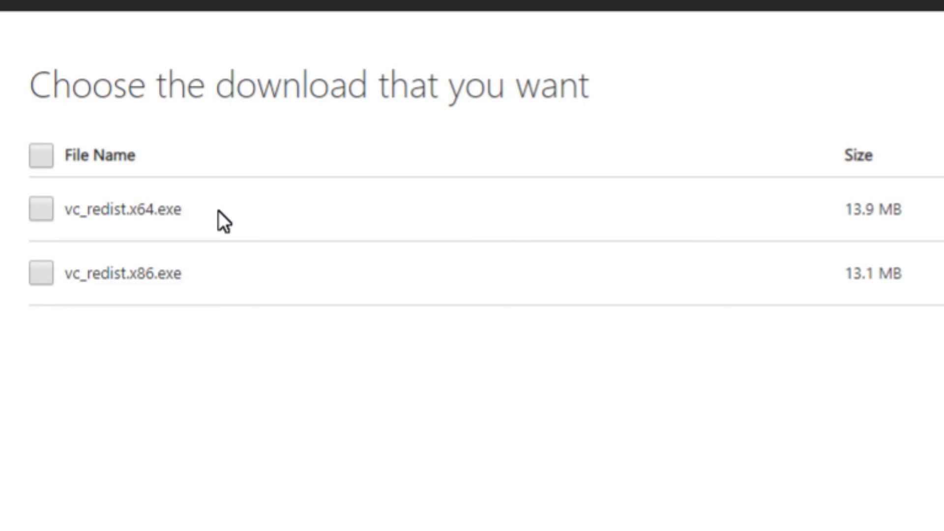
mouse_move(271, 527)
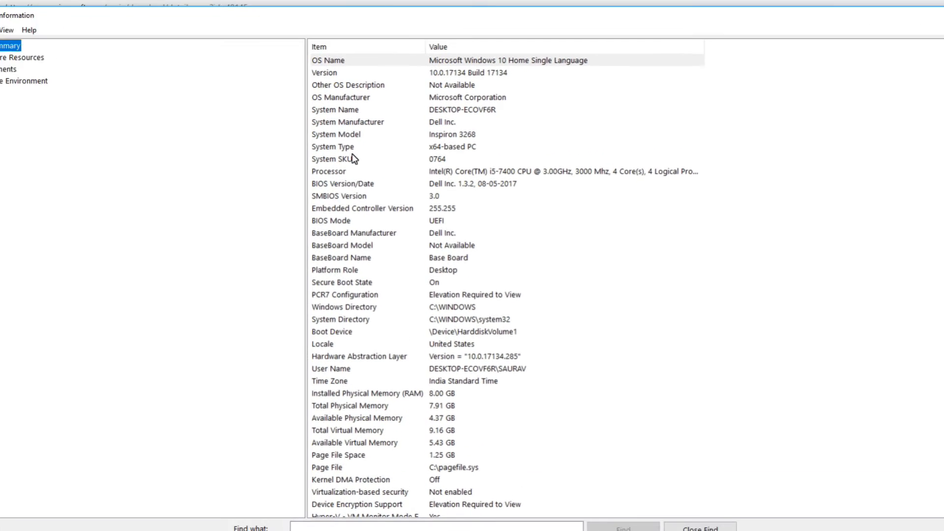
Step: Point out the System Type row reading x64-based PC in System Information
click(332, 146)
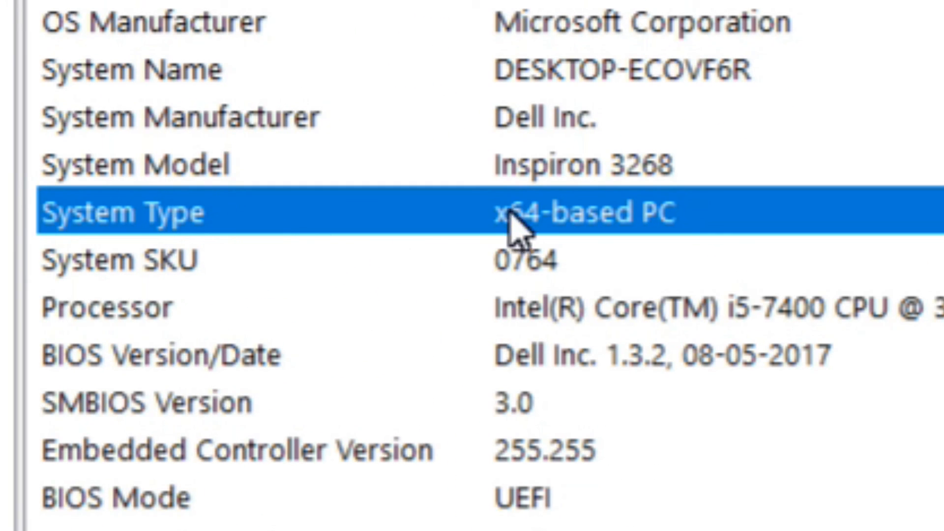
mouse_move(676, 246)
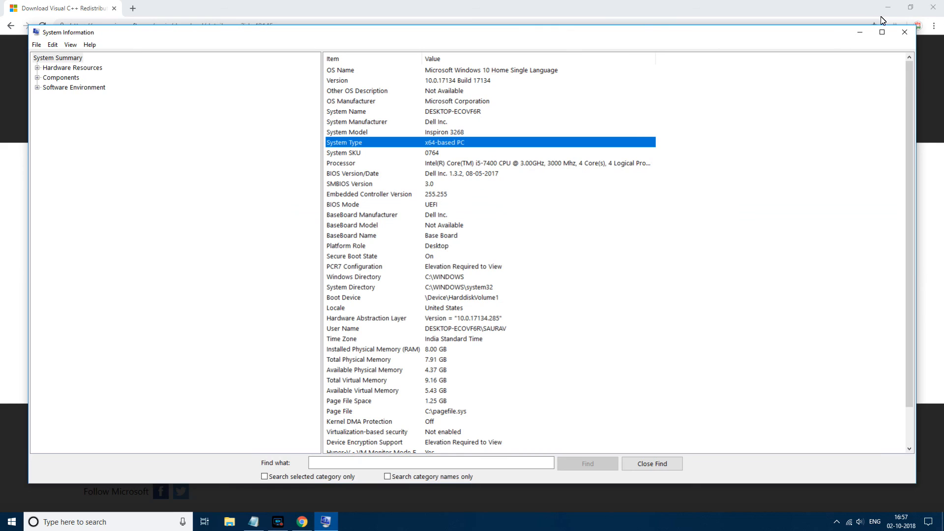
Step: Close System Information, tick vc_redist.x64.exe, and proceed to the thank-you download page
click(903, 32)
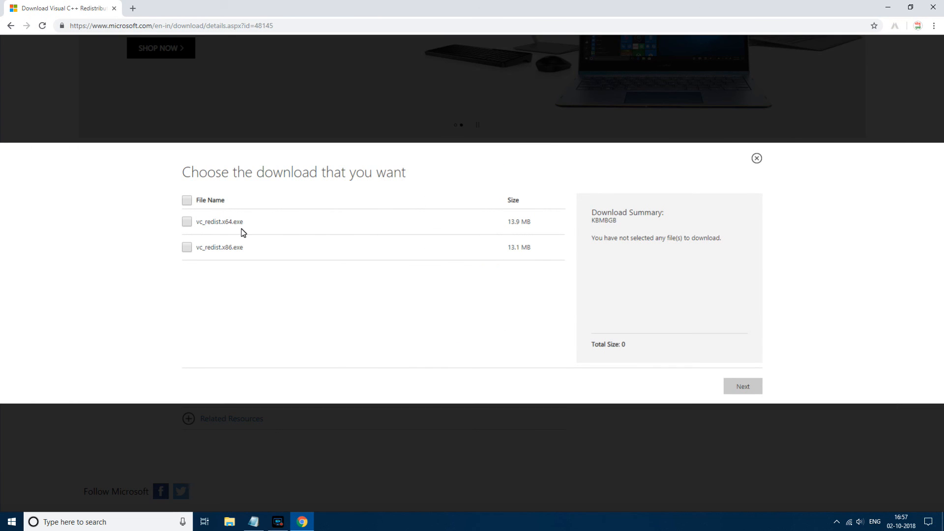
click(186, 222)
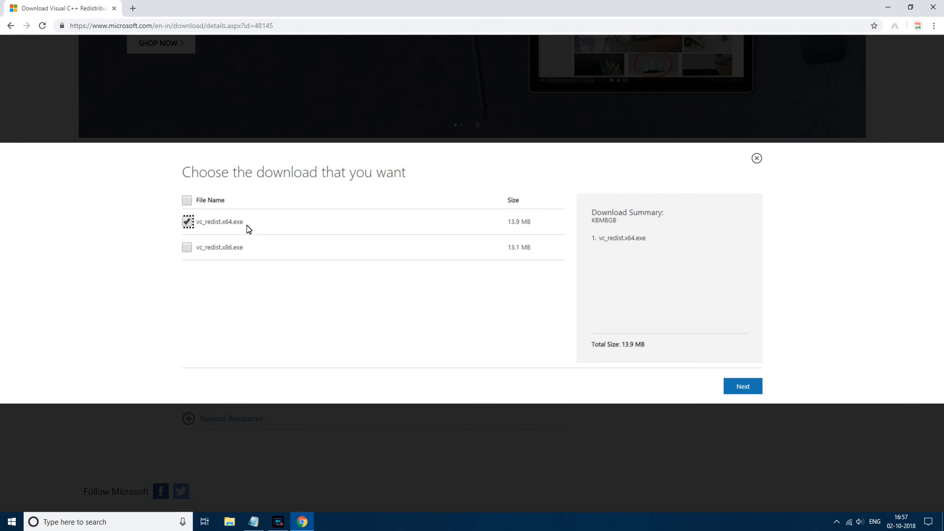
click(743, 386)
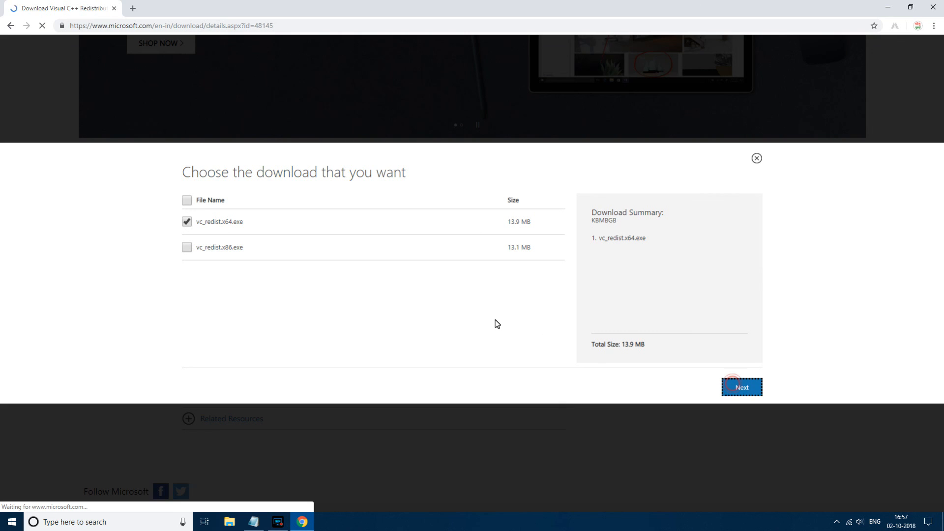
click(741, 387)
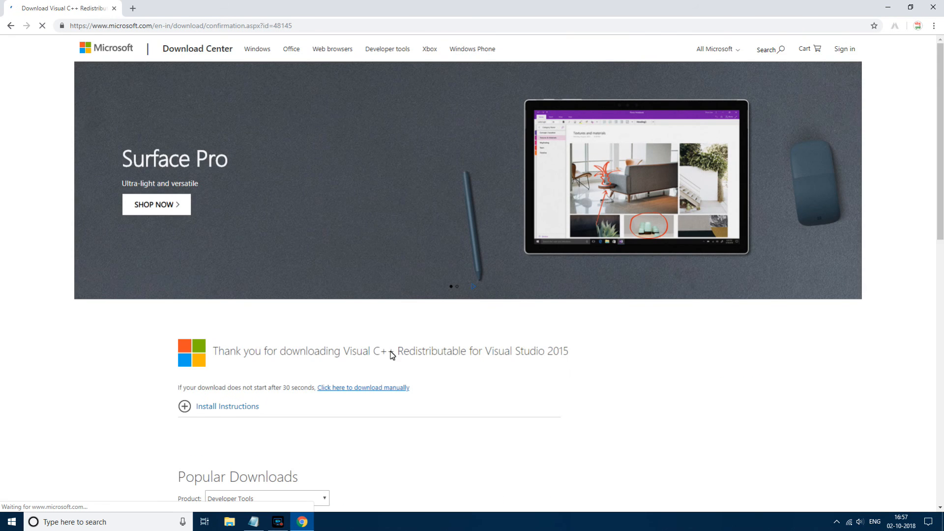
scroll(down, 3)
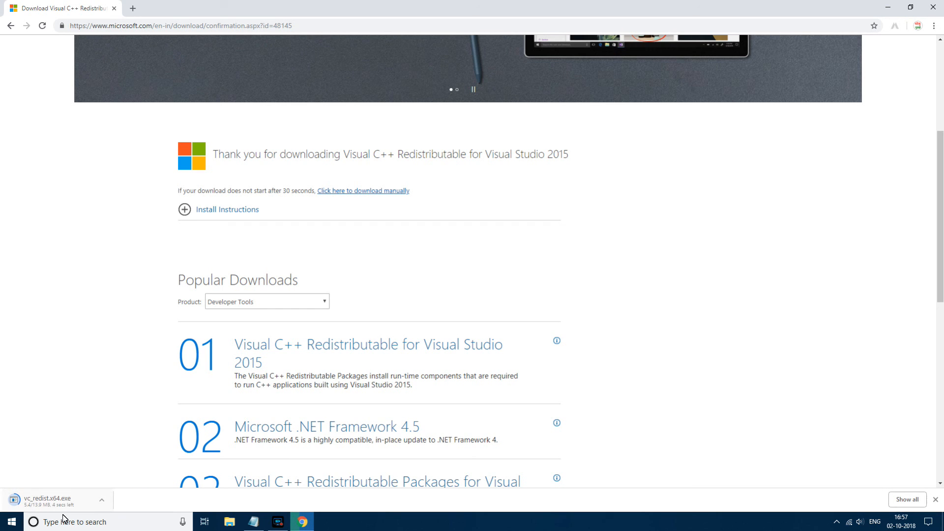
mouse_move(118, 447)
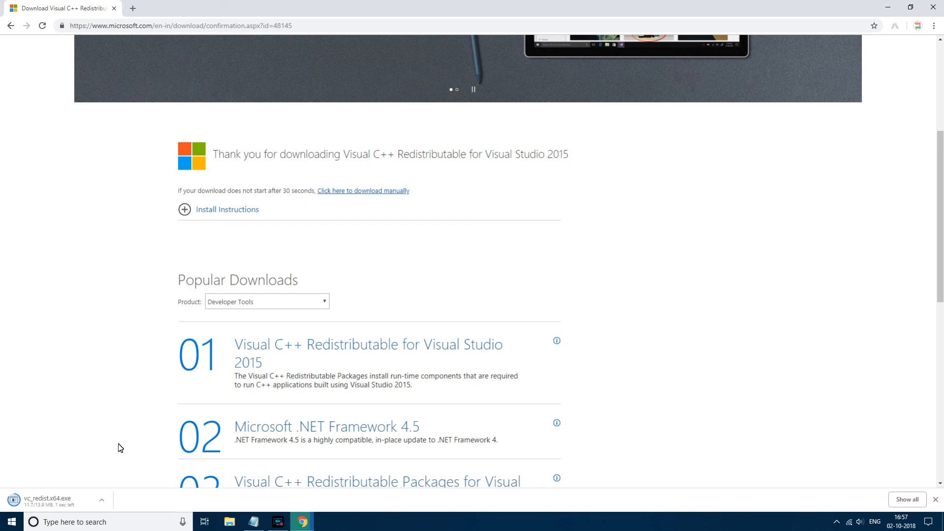